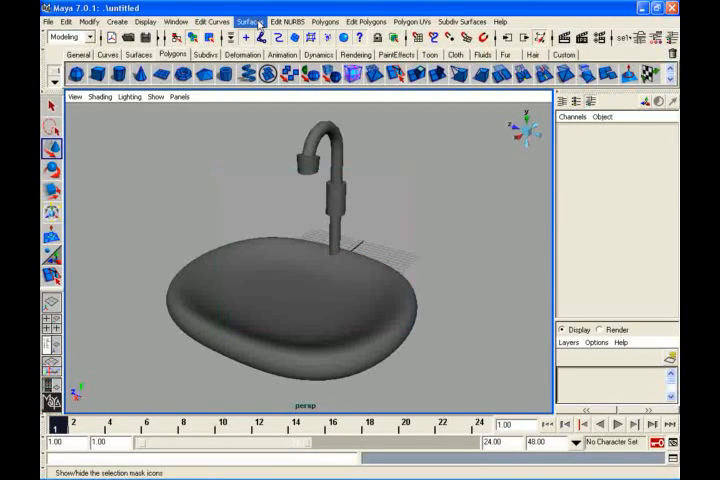
Step: Switch to the Dynamics menu set and create a particle emitter for the faucet spout
click(64, 36)
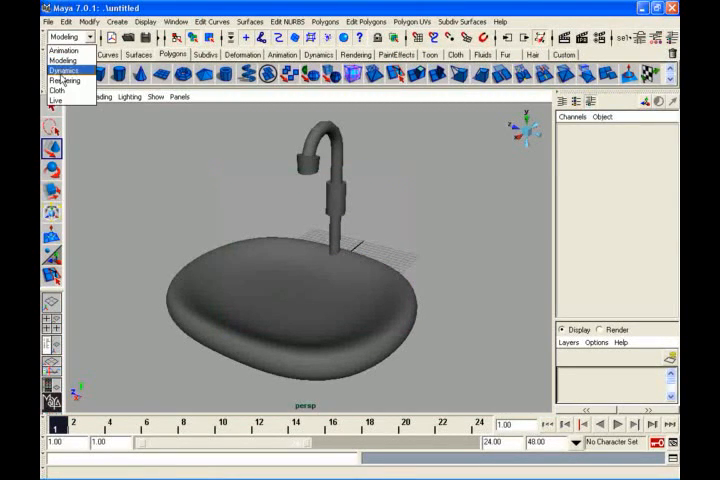
click(210, 20)
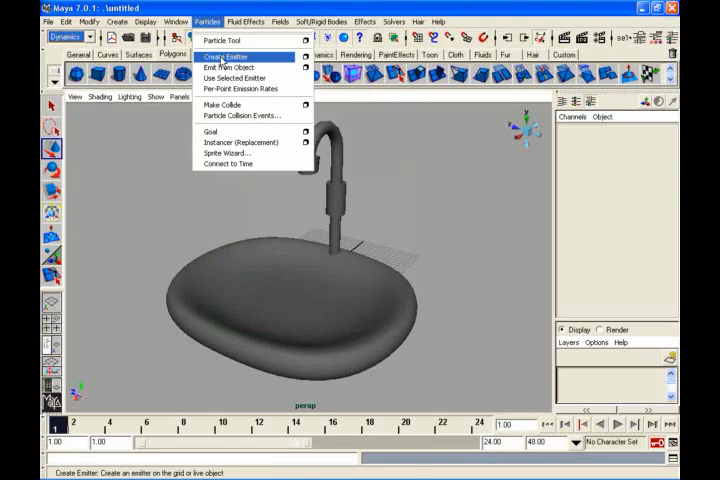
click(228, 56)
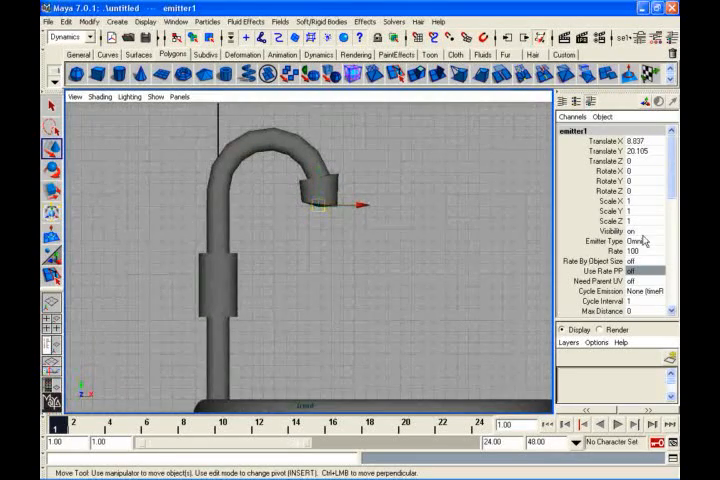
Step: Make the emitter Directional with a rate of 2500, then select the sink basin mesh
click(632, 242)
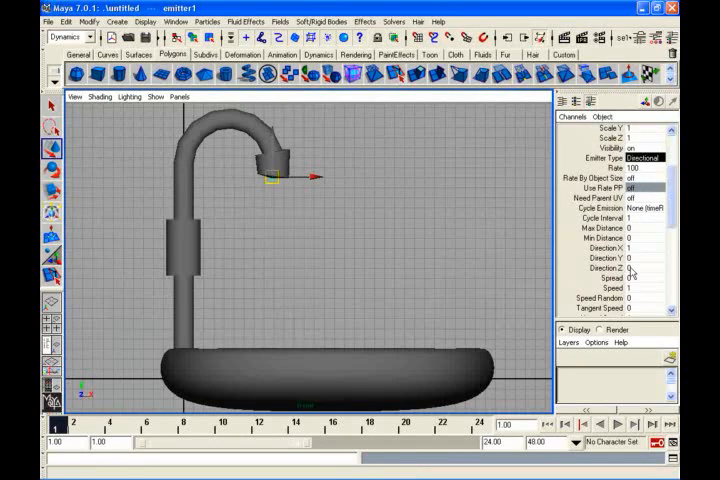
click(644, 258)
text(-1)
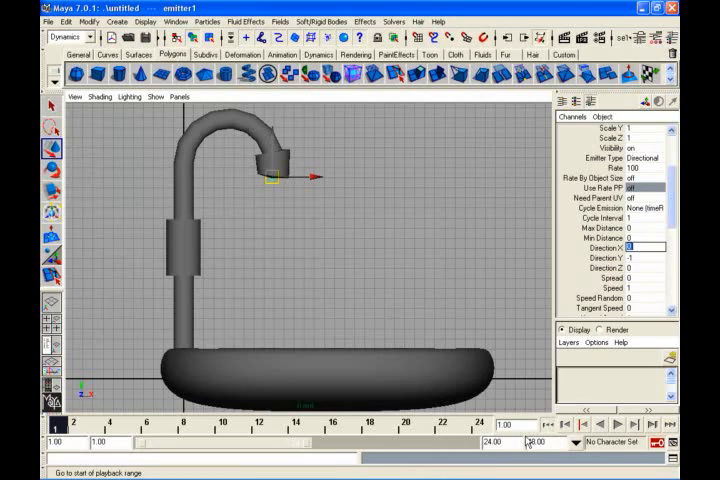
text(2500)
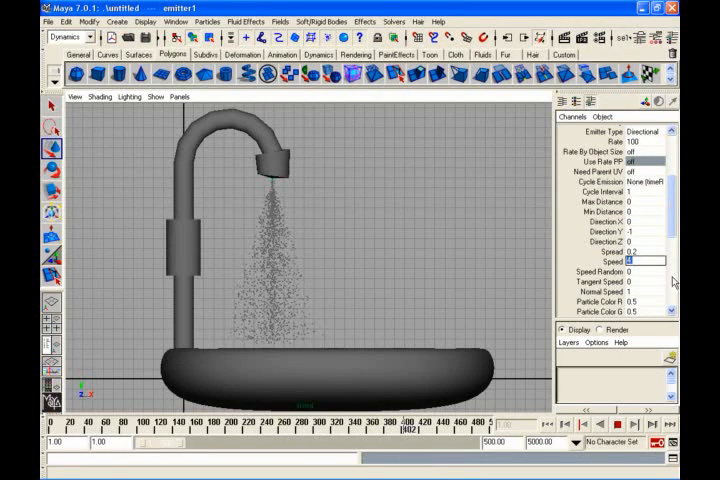
click(624, 422)
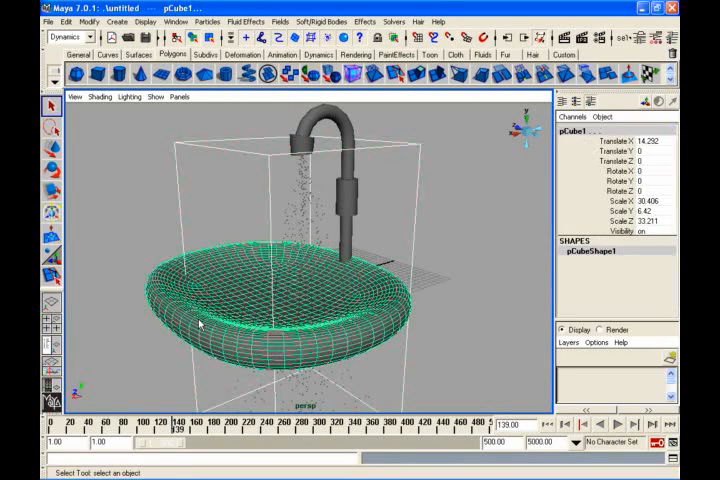
Step: Make the particles collide with the basin and reselect the sink basin
click(208, 20)
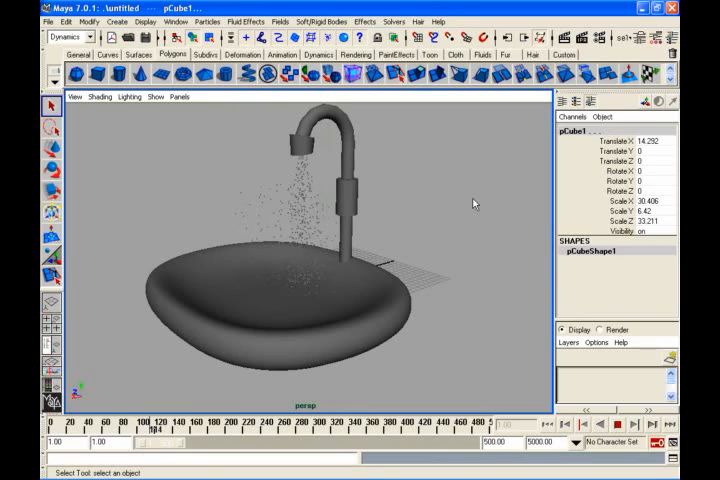
click(324, 340)
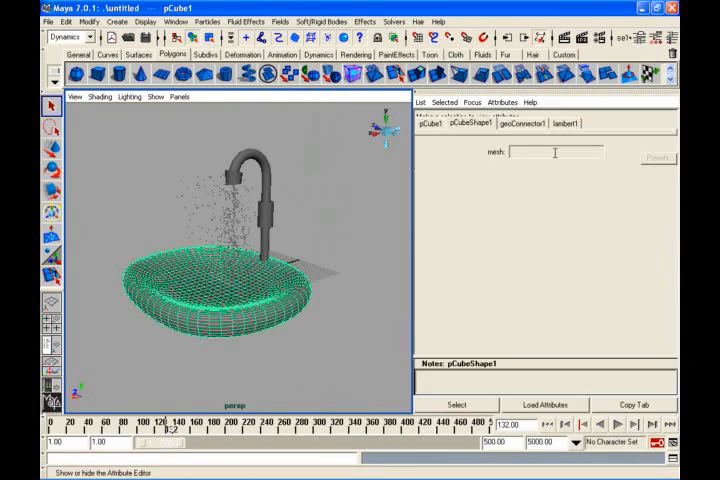
Step: Bring up the basin's geoConnector1 collision settings
click(520, 122)
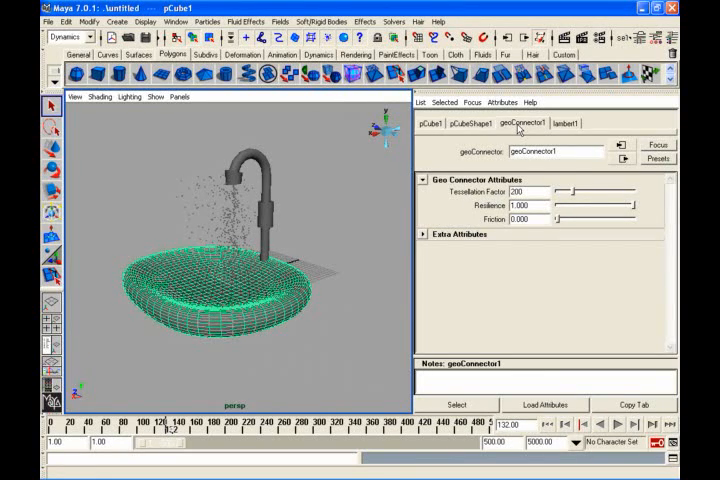
mouse_move(532, 220)
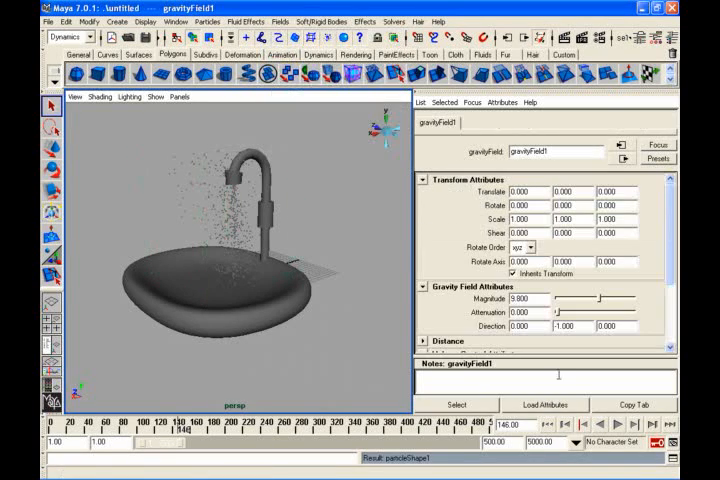
Step: Lower the collision Resilience to about 0.176, then select the particle system
click(620, 424)
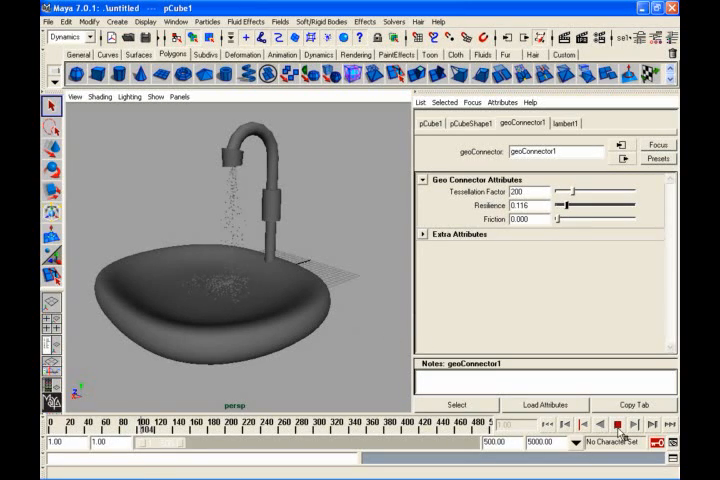
click(620, 424)
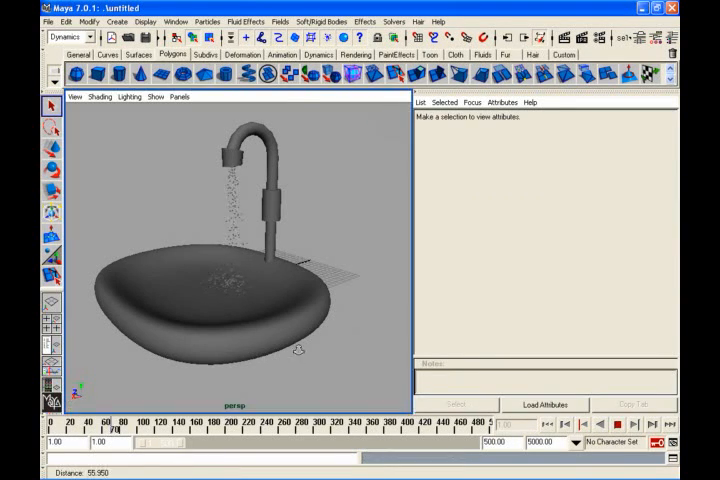
click(614, 424)
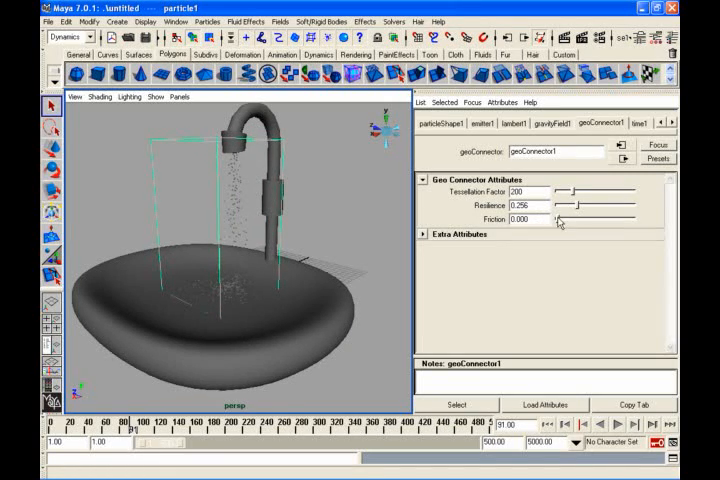
Step: Replay the simulation while adjusting the geoConnector1 Friction and Resilience sliders
click(600, 424)
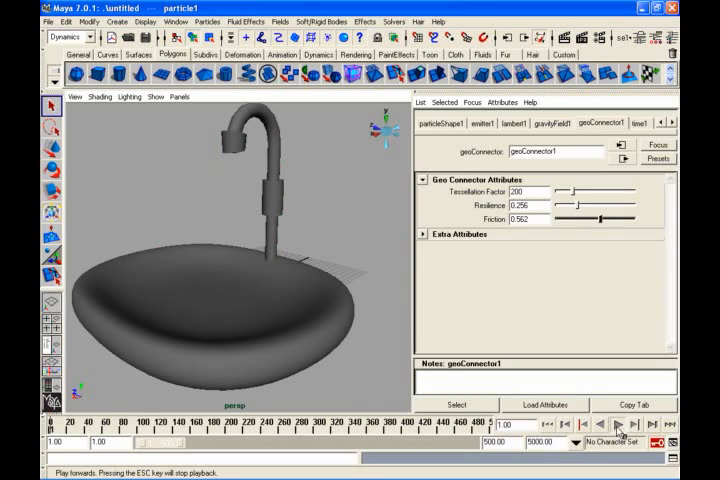
click(624, 424)
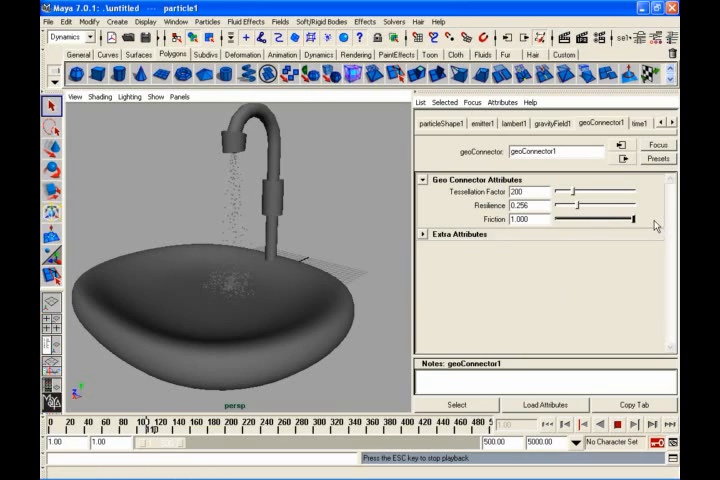
drag(636, 218, 576, 218)
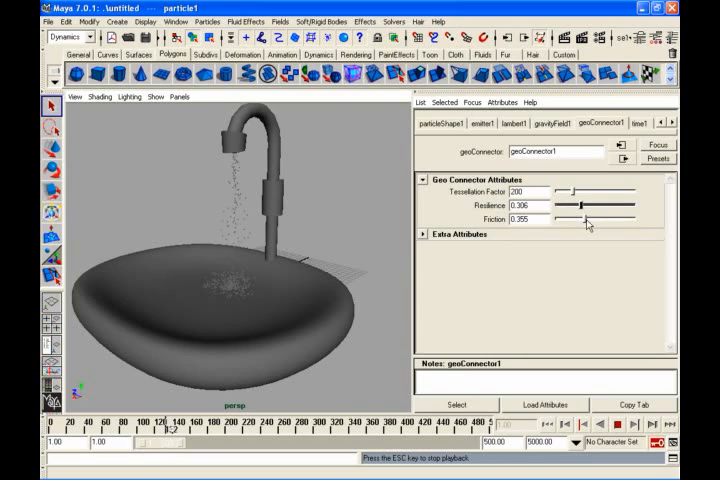
drag(578, 220, 596, 220)
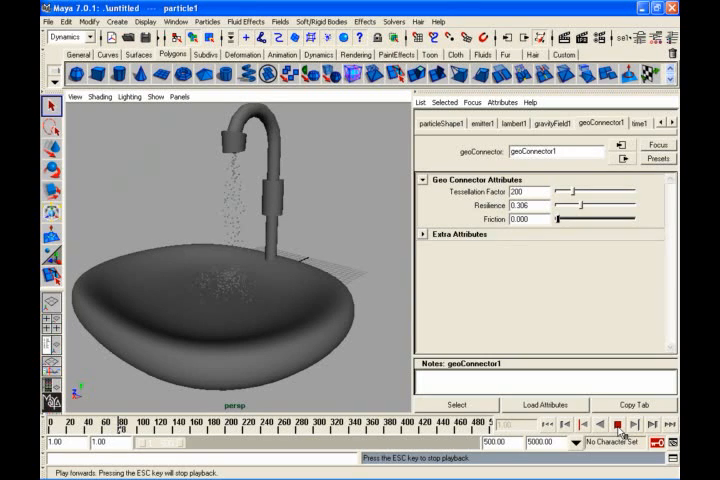
drag(560, 220, 592, 220)
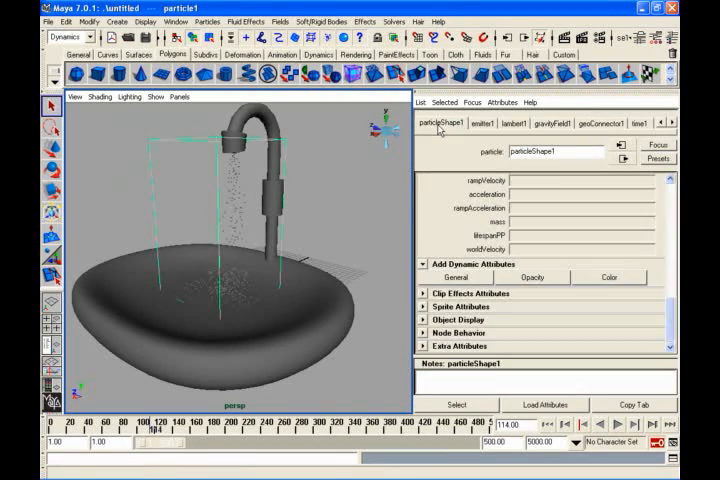
Step: Set Particle Render Type to Blobby Surface (s/w) and add the current render type attributes
click(552, 204)
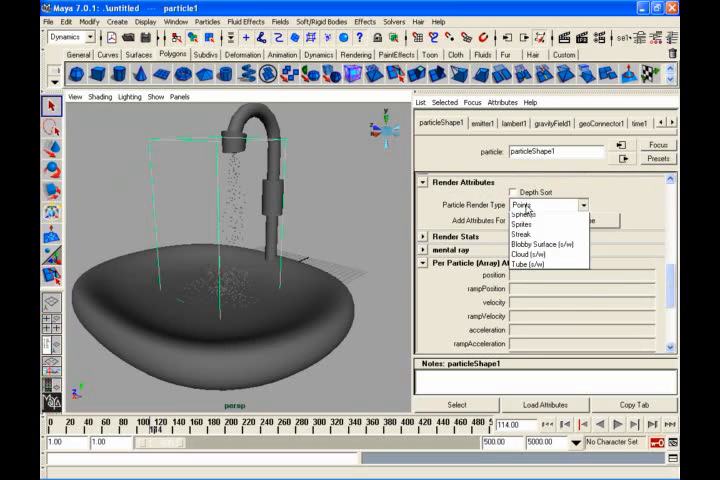
click(526, 256)
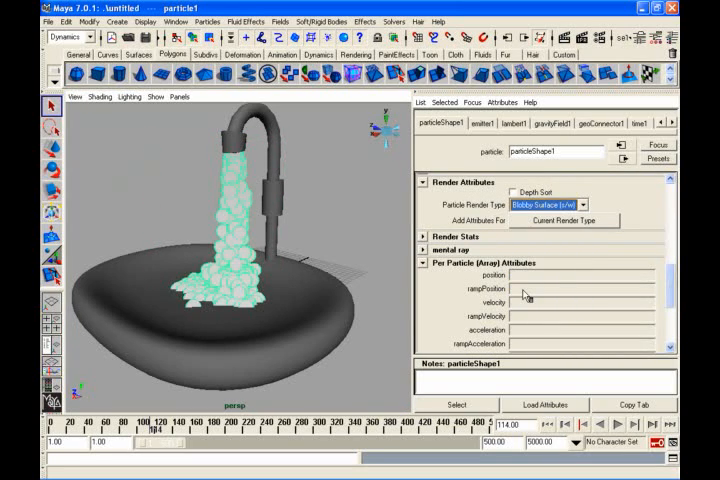
click(564, 220)
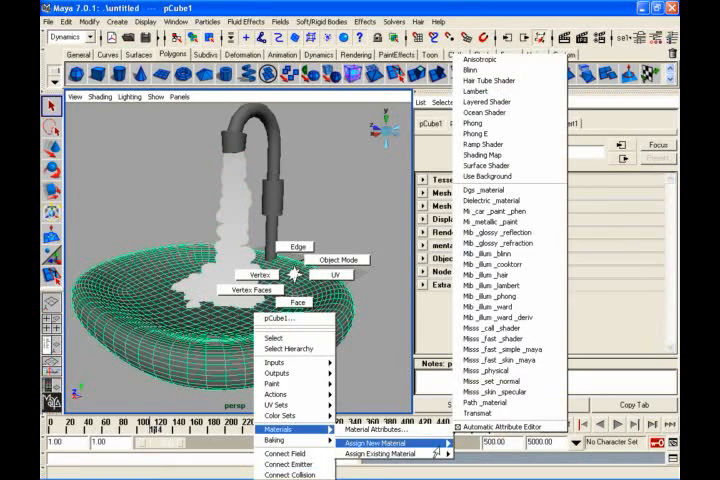
Step: Assign a new Phong material to the basin and set its colour to pink
click(462, 70)
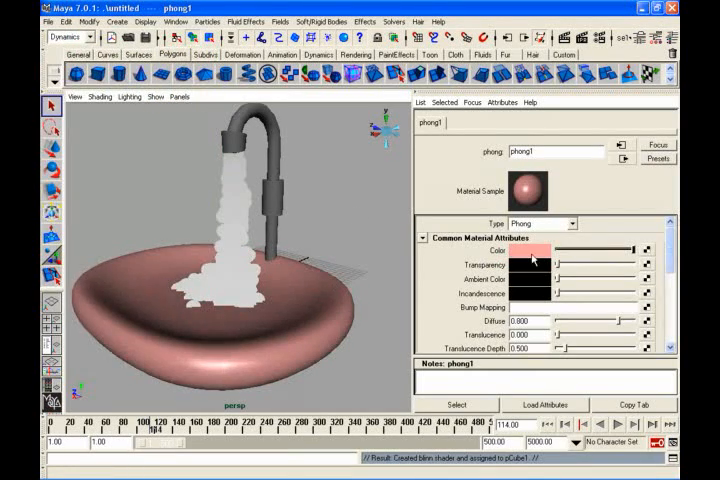
click(530, 250)
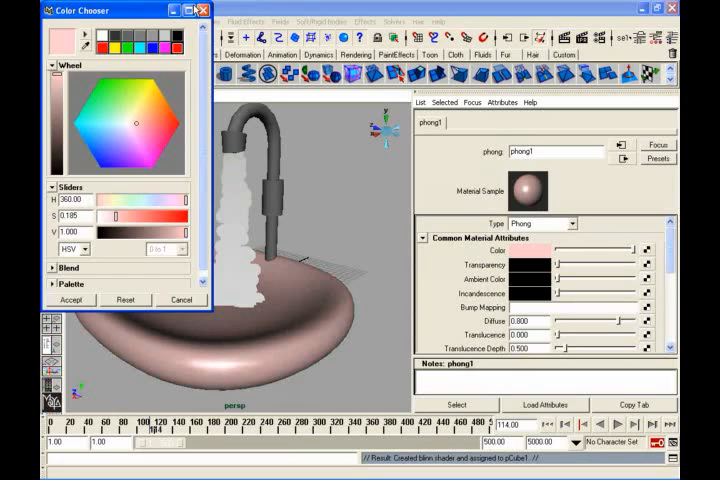
click(72, 300)
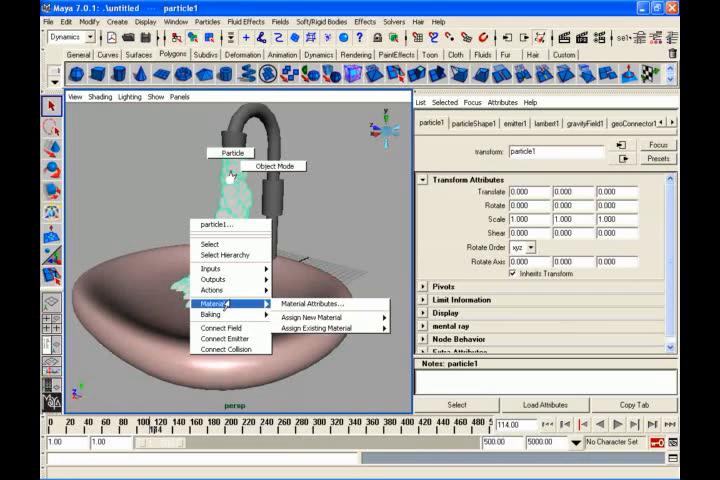
Step: Assign a new Blinn material to the particles with a blue specular colour and adjusted highlight eccentricity
click(320, 312)
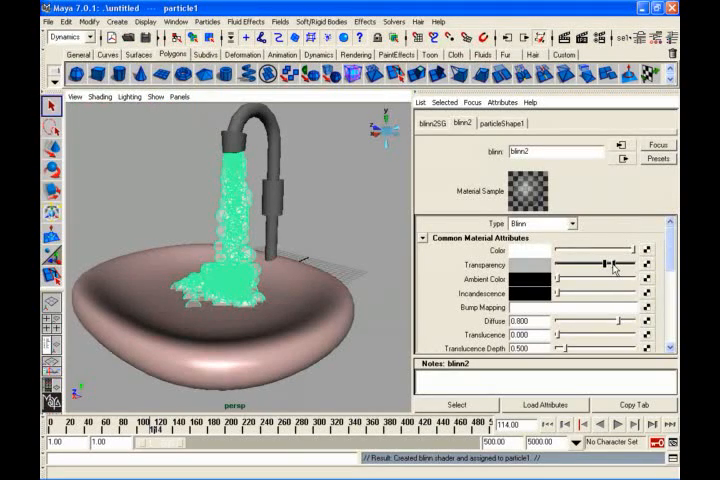
scroll(down, 3)
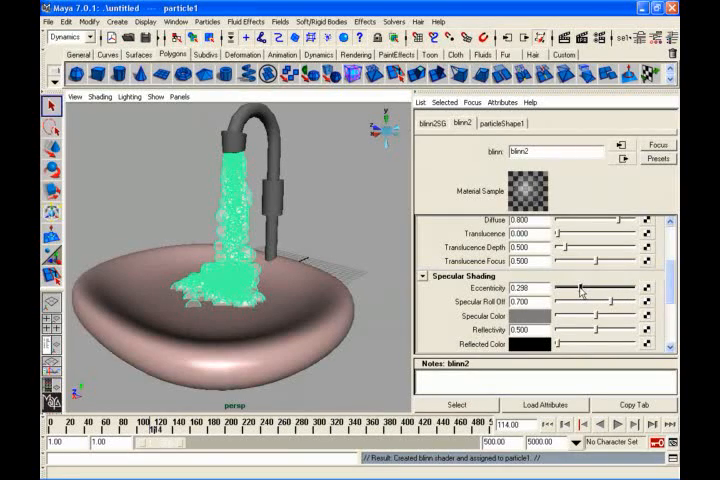
drag(580, 300, 624, 300)
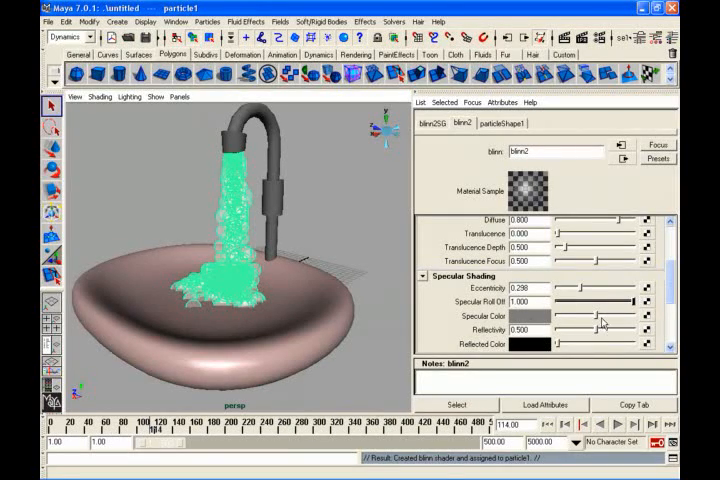
click(536, 316)
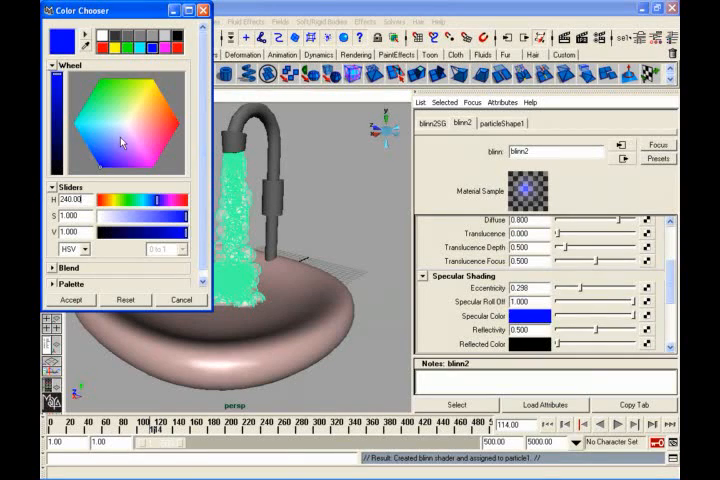
click(72, 300)
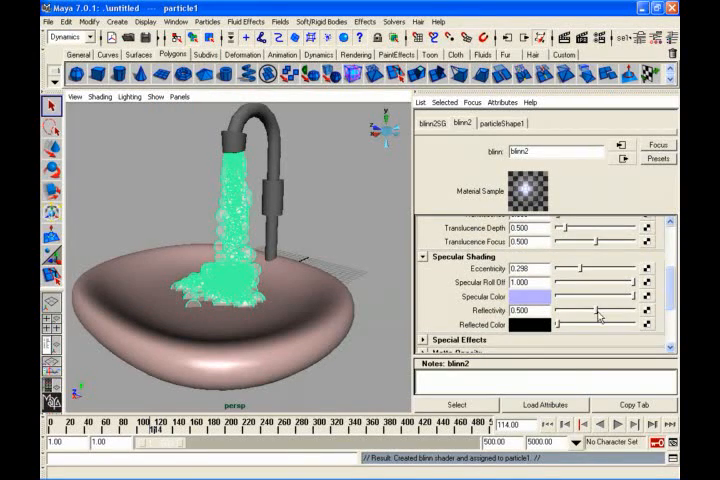
drag(590, 268, 576, 268)
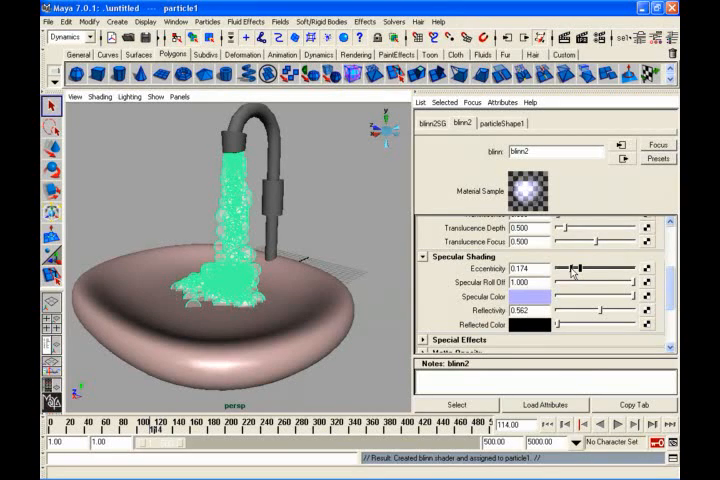